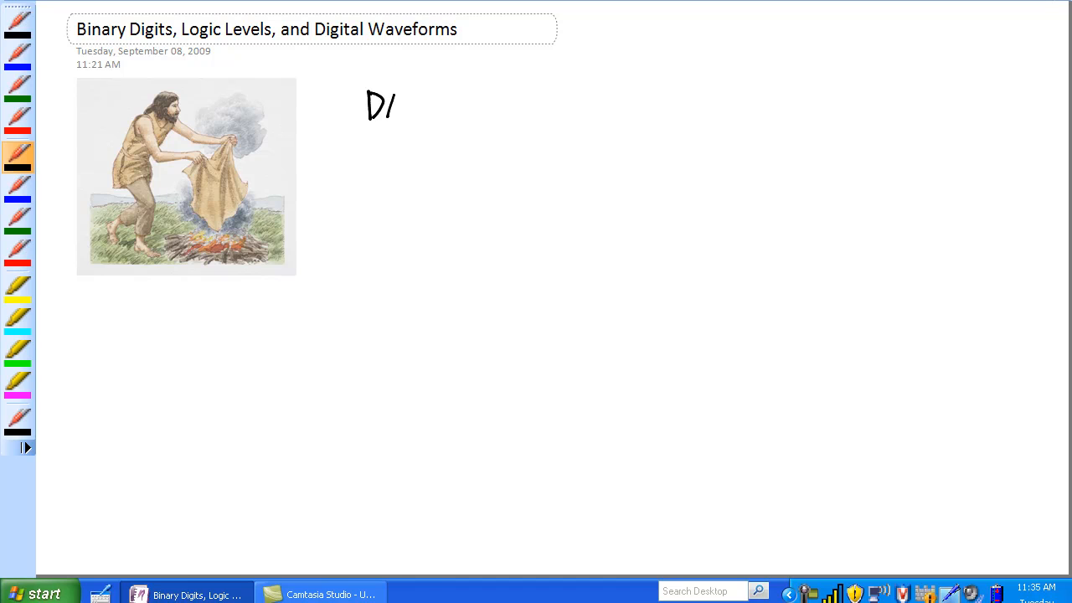
Handwrite 'DAC – digital to analog converter' beside the caveman picture
{"action": "left_click_drag", "start_coordinate": [394, 105], "coordinate": [456, 104]}
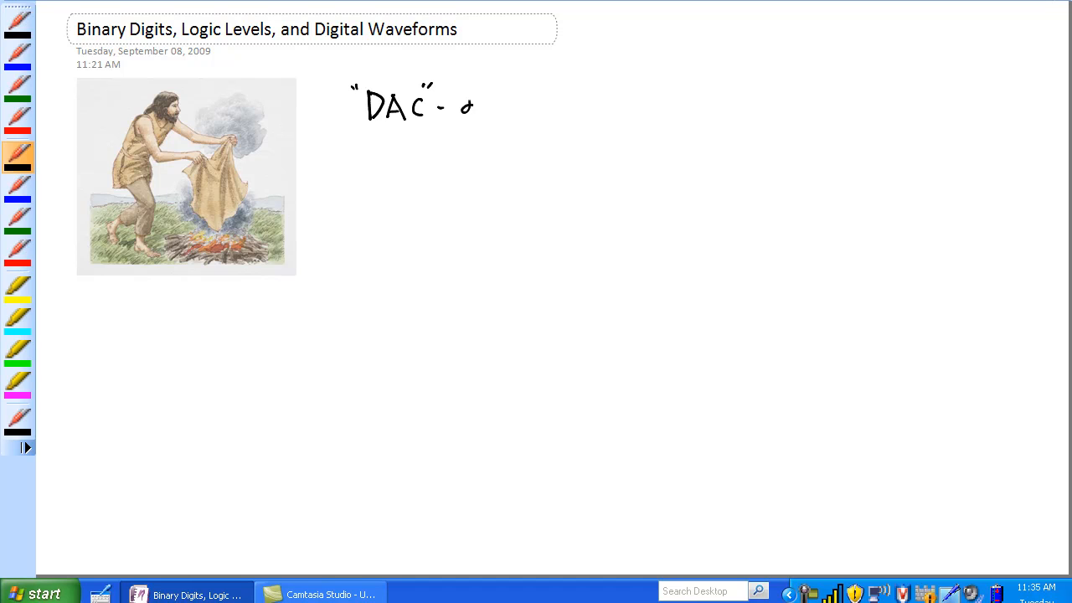
{"action": "left_click_drag", "start_coordinate": [464, 101], "coordinate": [527, 109]}
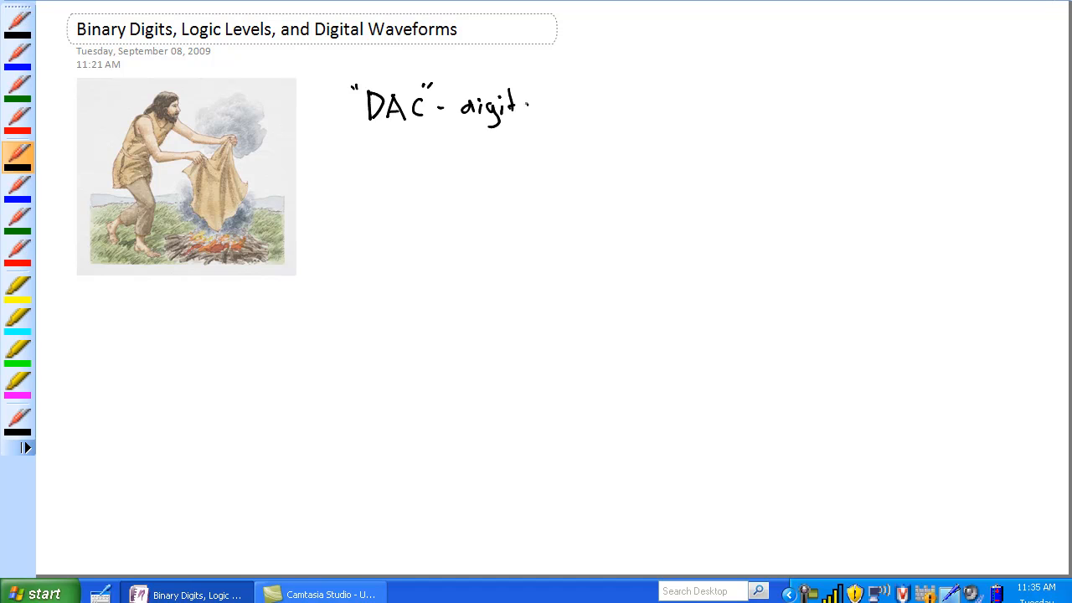
{"action": "left_click_drag", "start_coordinate": [519, 104], "coordinate": [603, 105]}
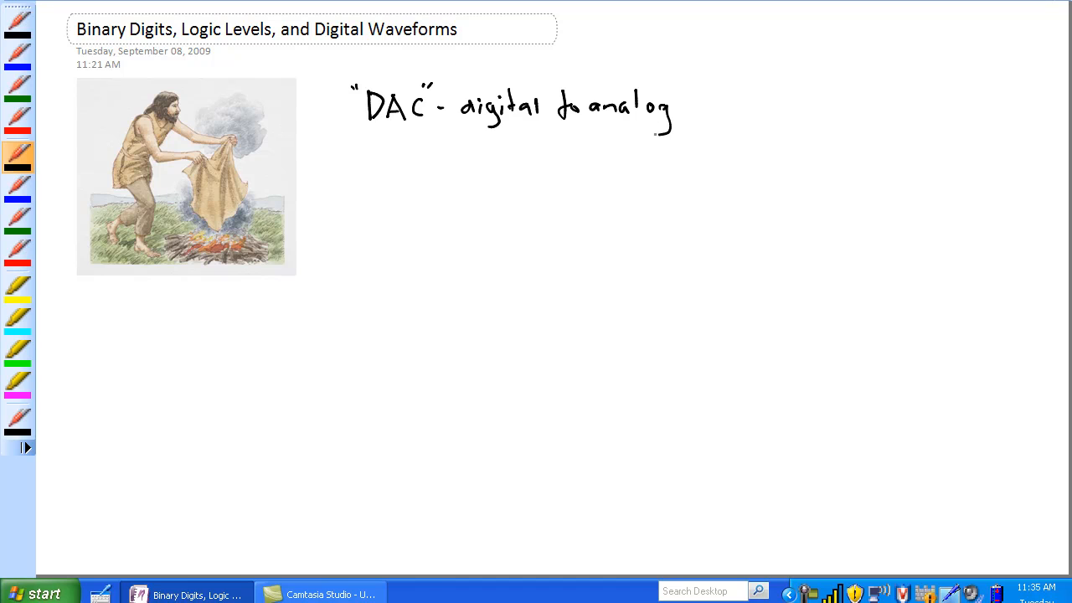
{"action": "left_click_drag", "start_coordinate": [683, 109], "coordinate": [745, 109]}
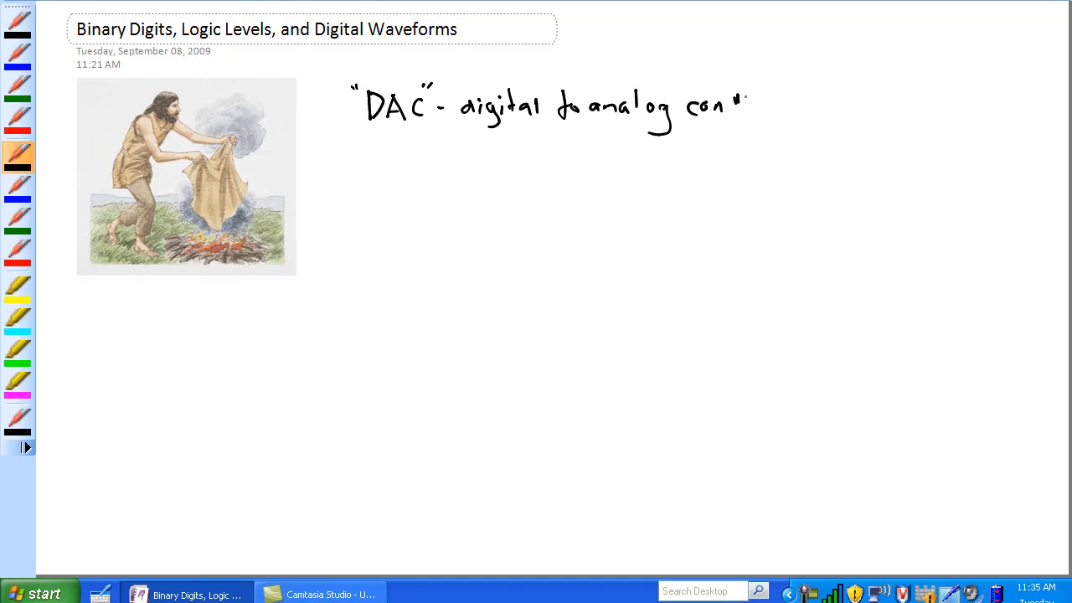
{"action": "left_click_drag", "start_coordinate": [745, 105], "coordinate": [787, 105]}
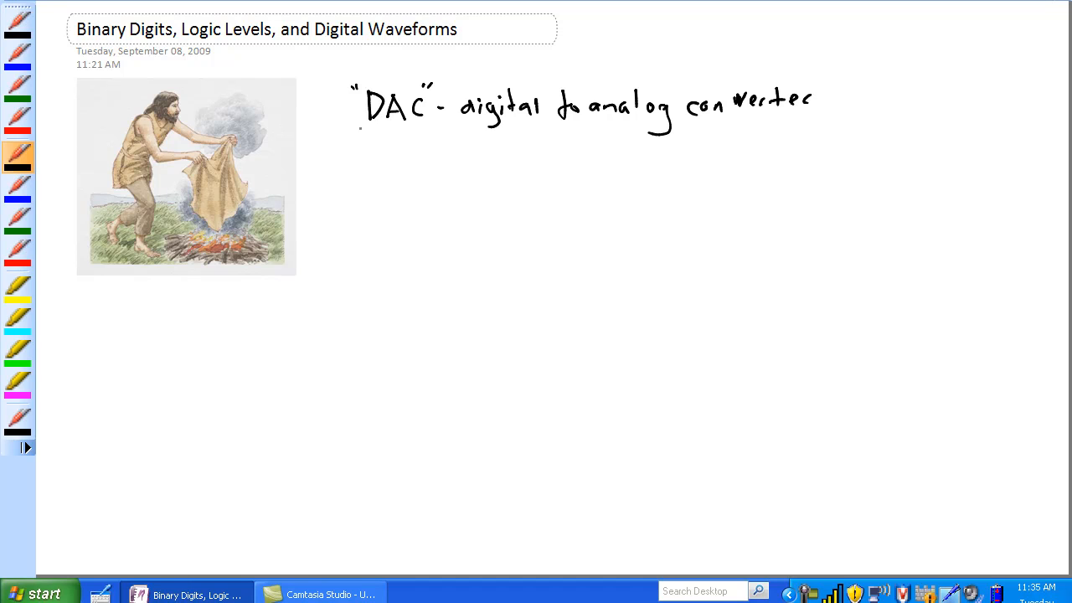
{"action": "left_click_drag", "start_coordinate": [360, 130], "coordinate": [427, 129]}
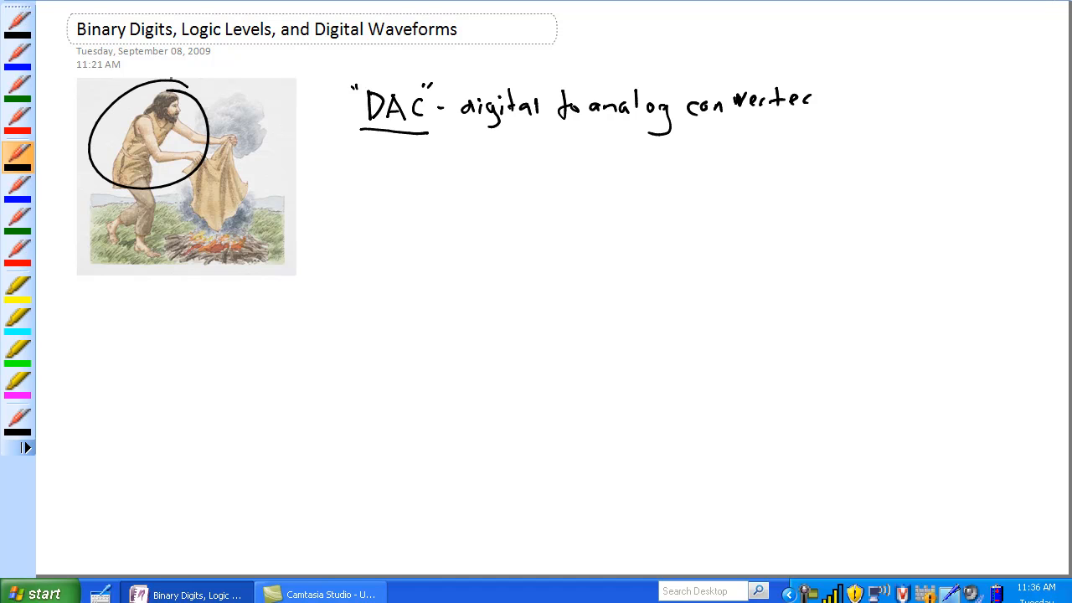
Circle the caveman, then the smoke puffs and blanket, in the picture
{"action": "left_click_drag", "start_coordinate": [209, 96], "coordinate": [267, 147]}
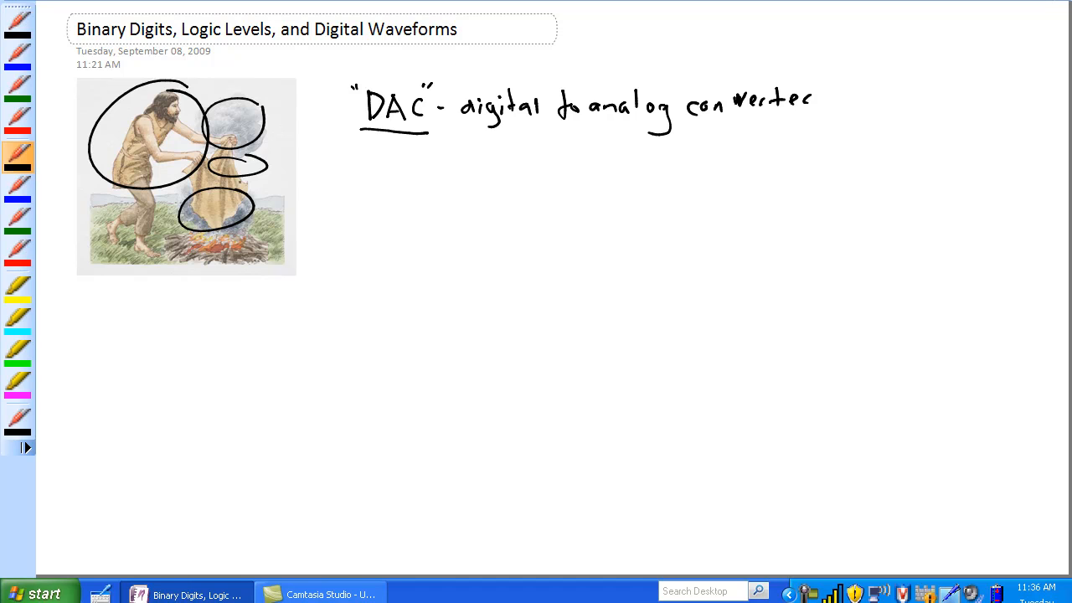
{"action": "left_click_drag", "start_coordinate": [401, 168], "coordinate": [415, 180]}
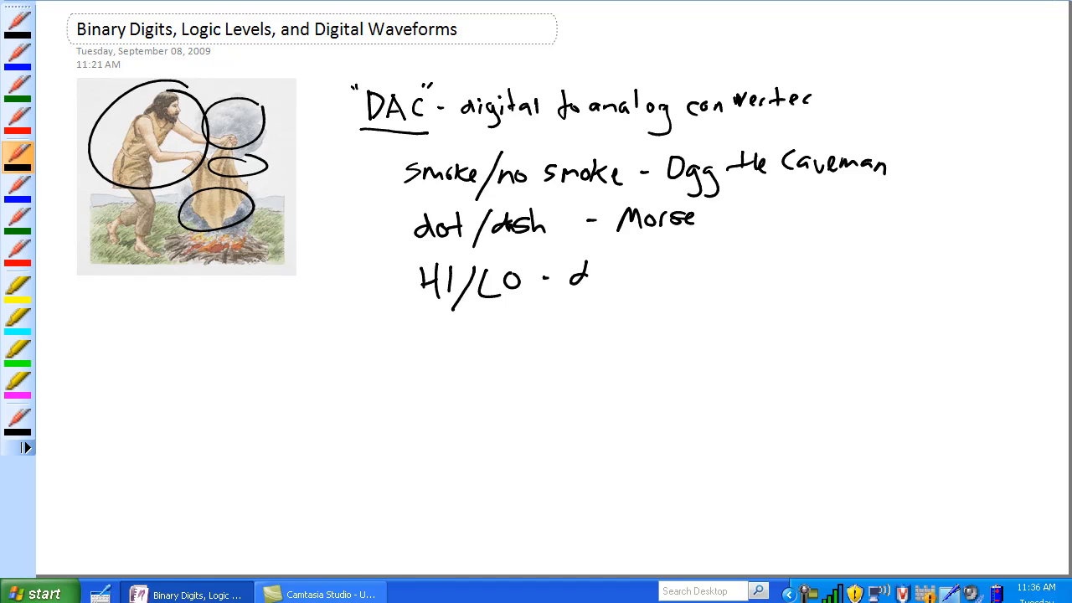
Complete the HI/LO line with 'digital systems voltage levels'
{"action": "type", "text": "digital systems voltage levels"}
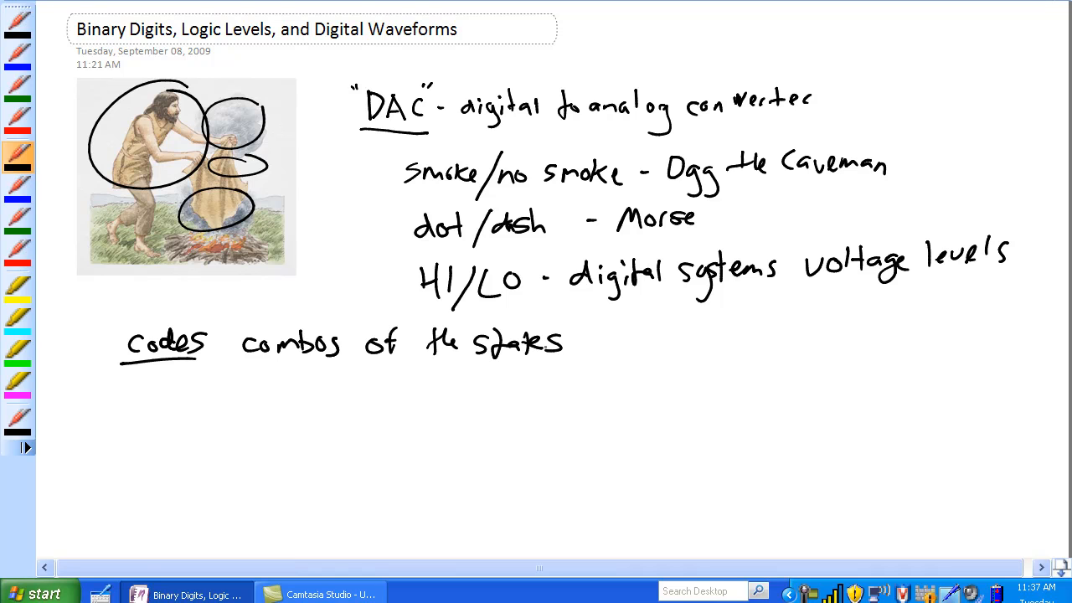
Underline HI/LO and write 'binary – 2 states'
{"action": "left_click_drag", "start_coordinate": [419, 309], "coordinate": [519, 310]}
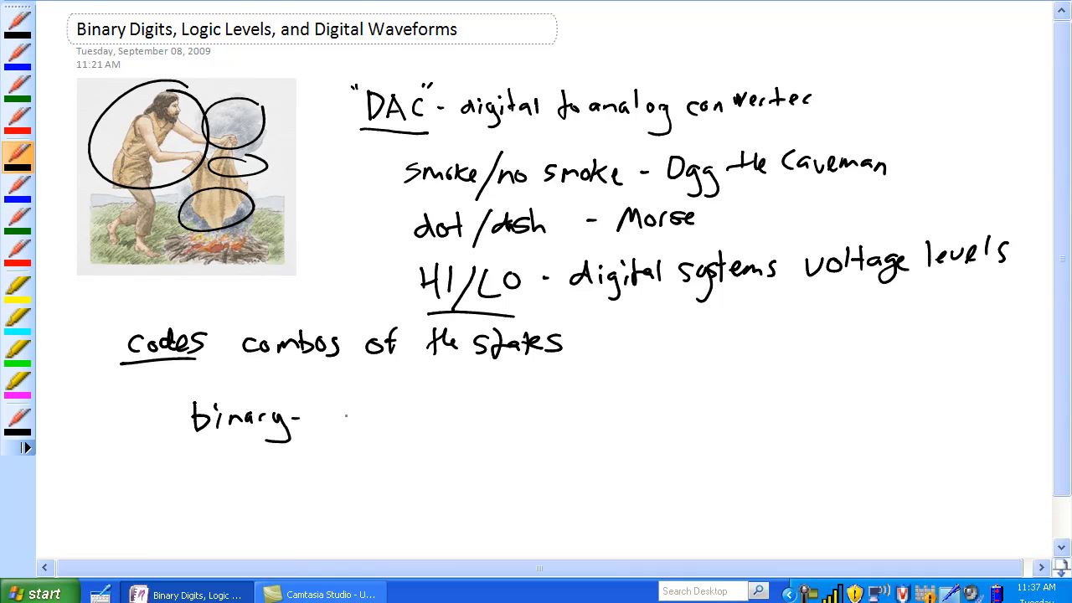
{"action": "type", "text": "2 states"}
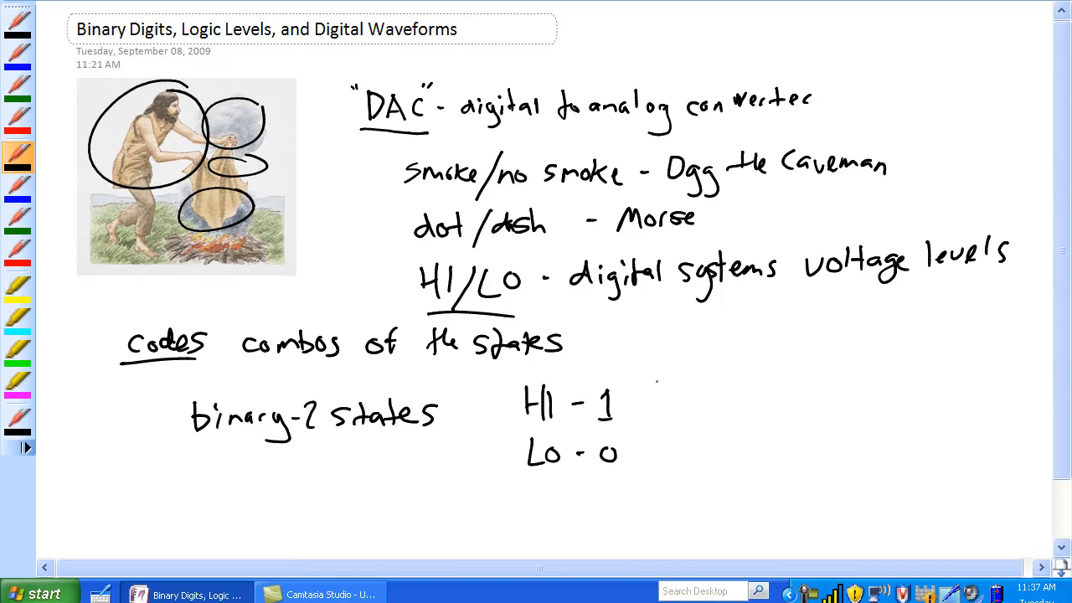
Write 'positive logic' and 'binary digit', underlining the 'bi' and 'it' letters
{"action": "type", "text": "positive logic"}
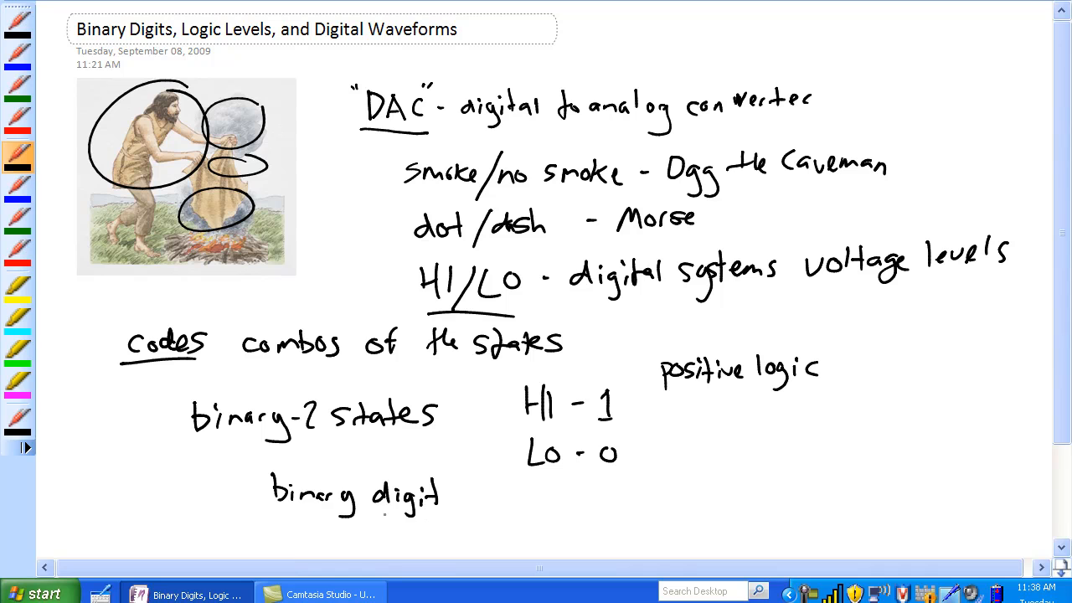
{"action": "left_click_drag", "start_coordinate": [268, 519], "coordinate": [448, 519]}
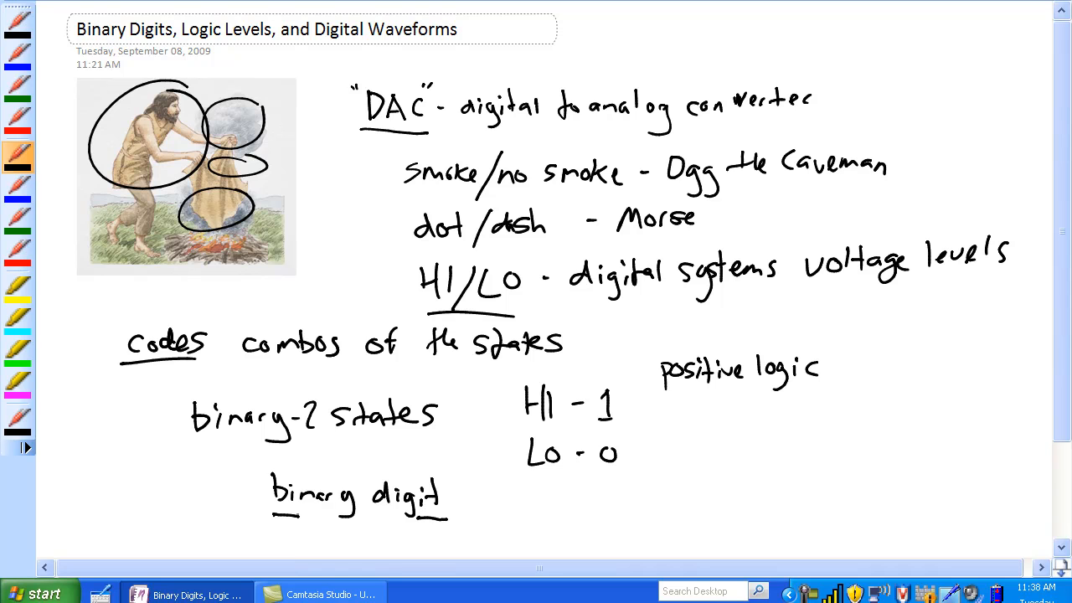
{"action": "left_click_drag", "start_coordinate": [469, 498], "coordinate": [553, 498]}
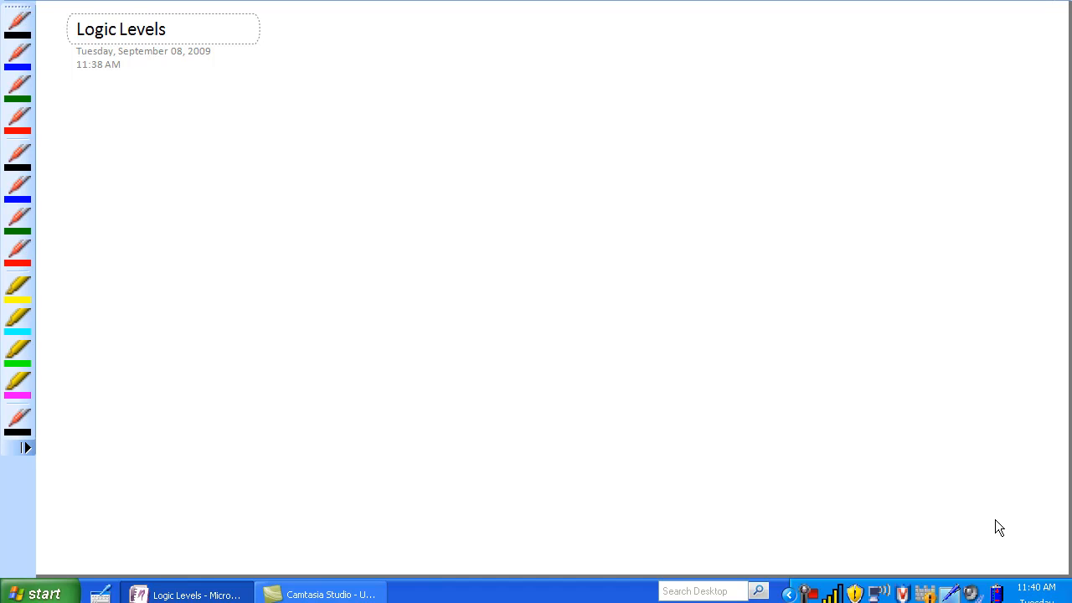
Switch to black ink and write '5V = HI' and '0V = LO'
{"action": "left_click", "coordinate": [541, 227]}
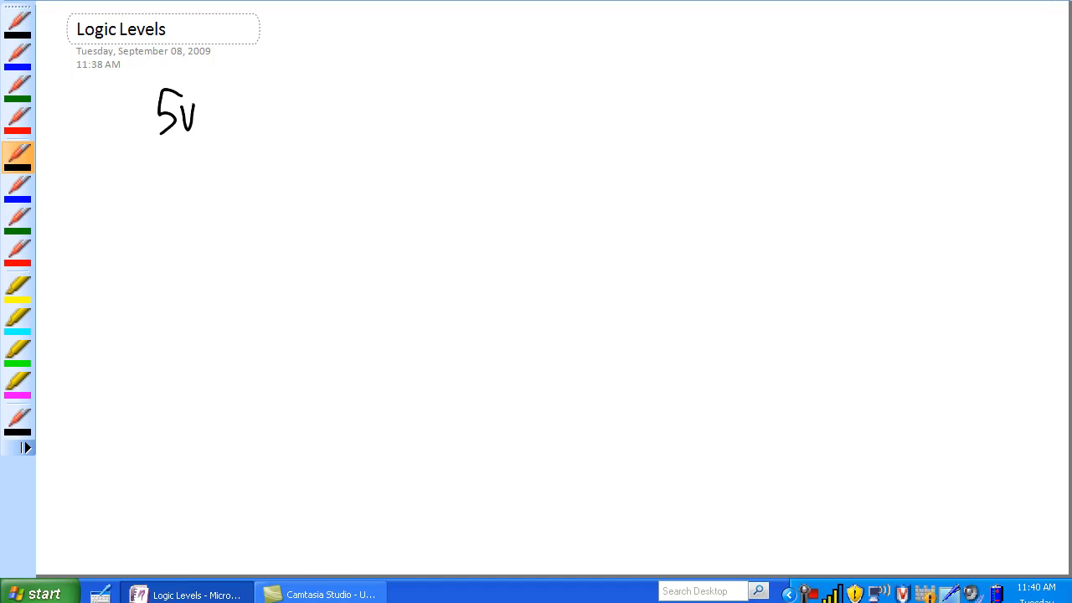
{"action": "left_click_drag", "start_coordinate": [206, 114], "coordinate": [260, 113]}
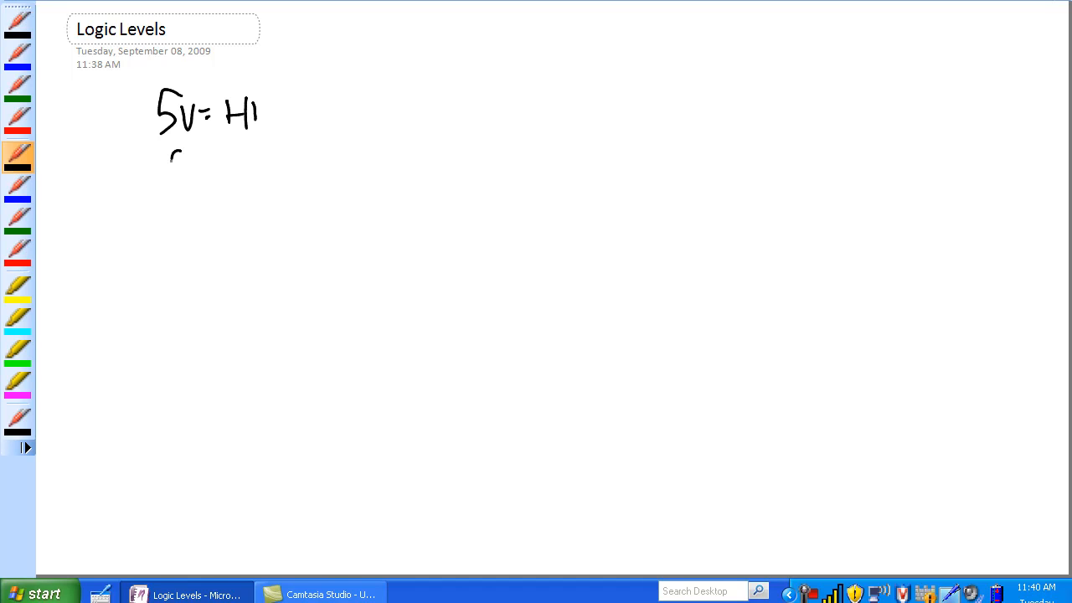
{"action": "left_click_drag", "start_coordinate": [167, 159], "coordinate": [264, 163]}
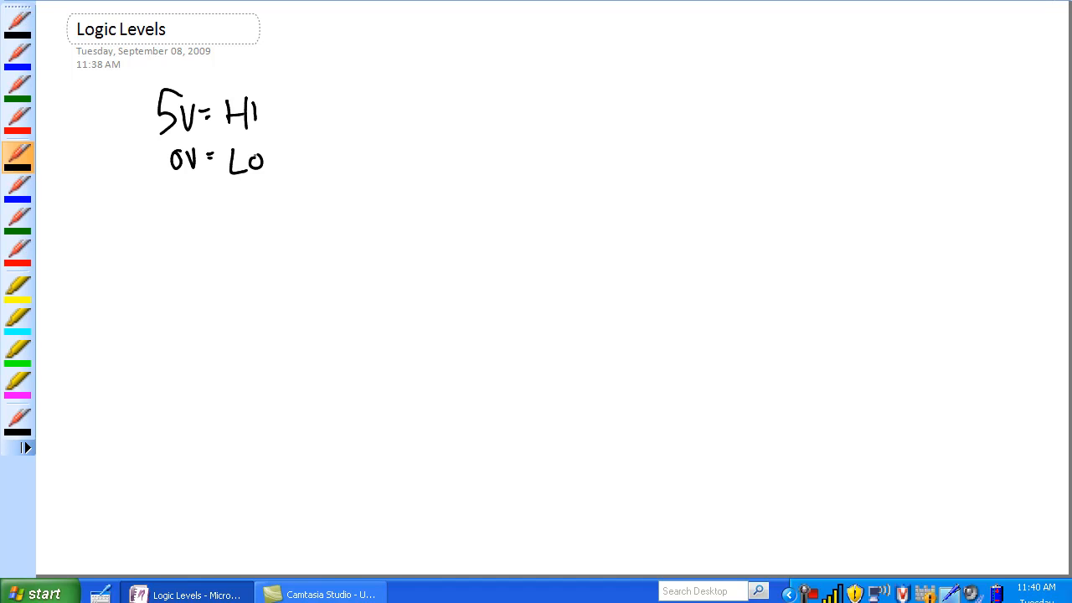
Handwrite the heading 'practical: range of Logic Levels' right of the voltage mappings
{"action": "left_click_drag", "start_coordinate": [339, 84], "coordinate": [360, 104]}
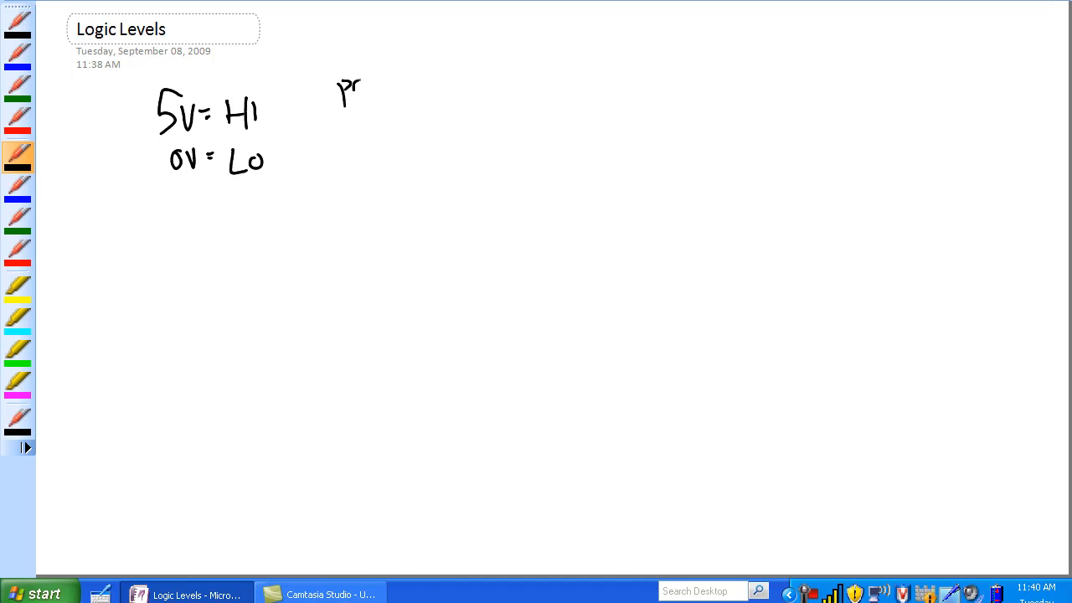
{"action": "left_click_drag", "start_coordinate": [360, 88], "coordinate": [435, 88]}
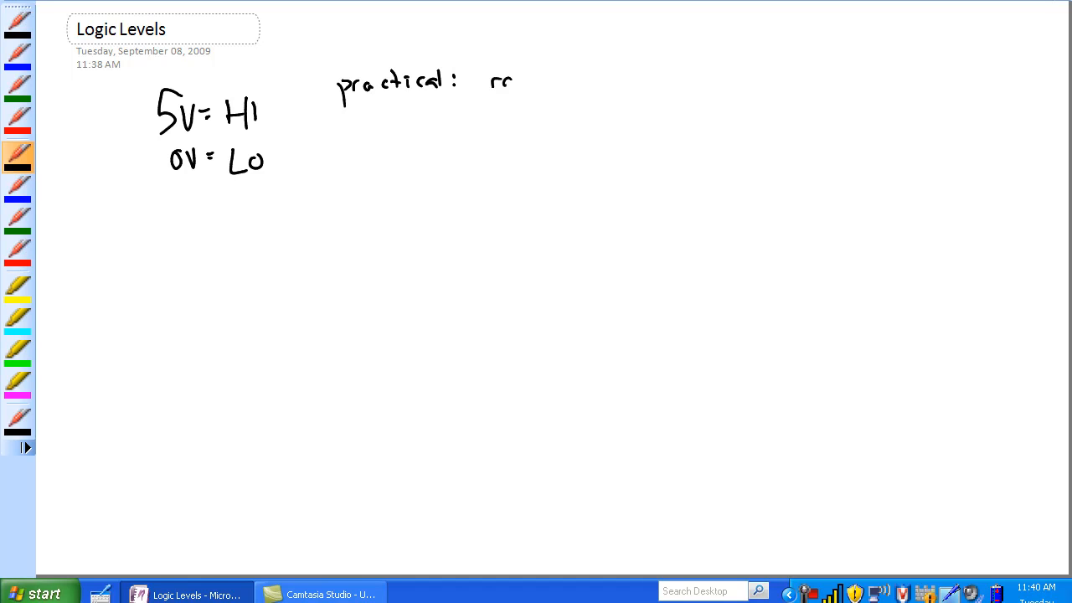
{"action": "left_click_drag", "start_coordinate": [502, 79], "coordinate": [595, 79]}
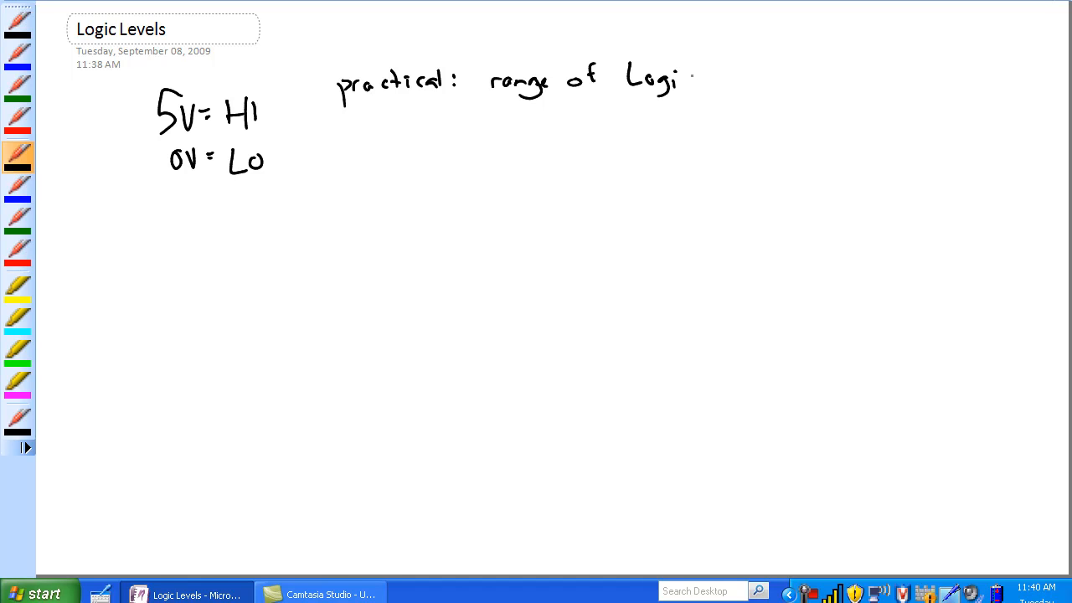
{"action": "left_click_drag", "start_coordinate": [687, 80], "coordinate": [791, 79]}
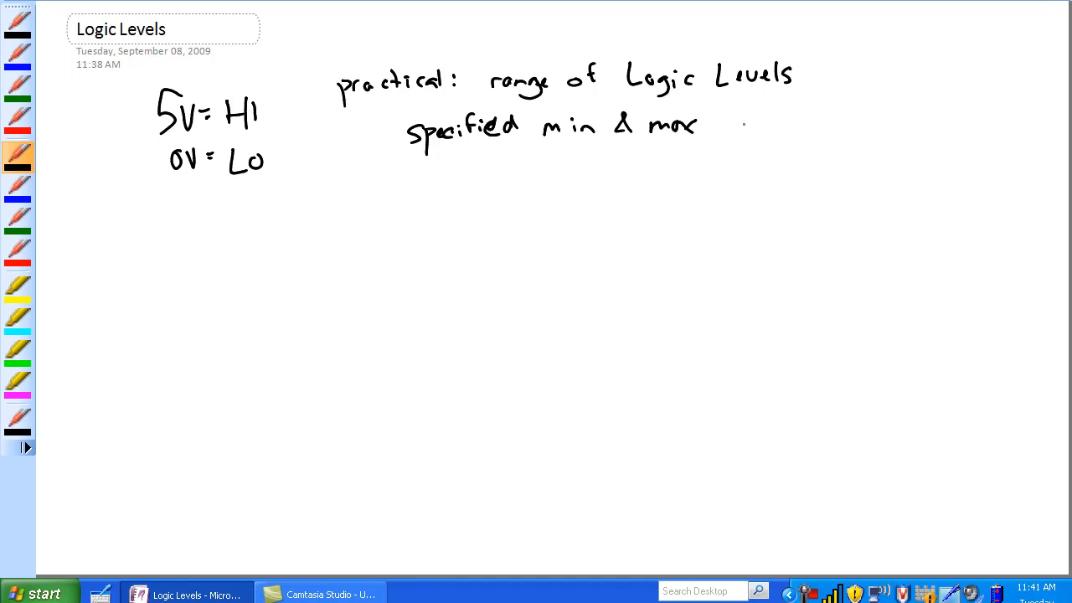
Draw the graph axis and red LO line, then brace and label HI and LO in black
{"action": "left_click_drag", "start_coordinate": [682, 159], "coordinate": [683, 308]}
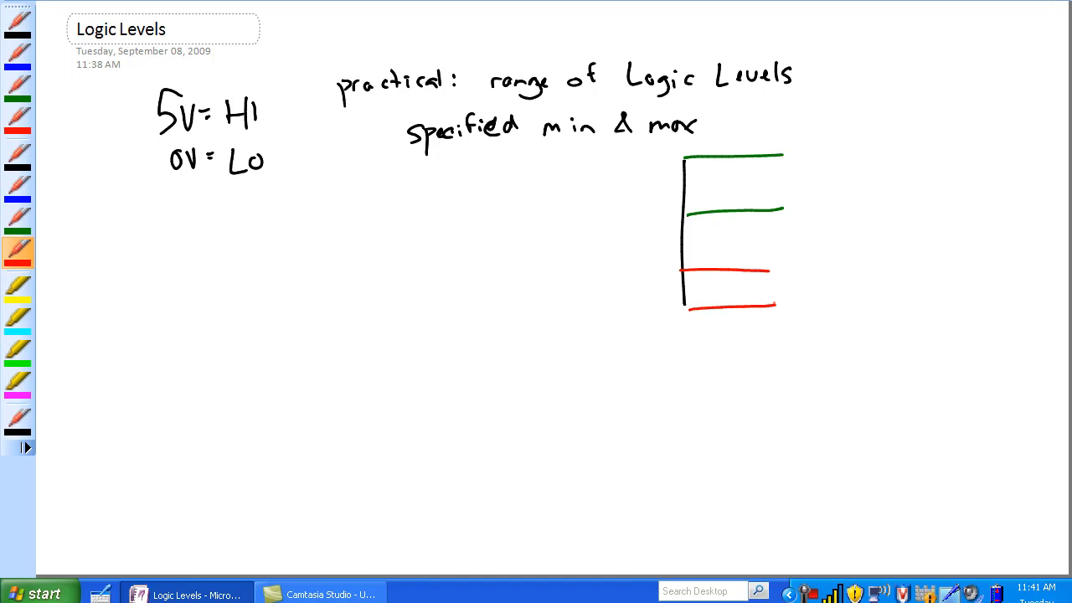
{"action": "left_click_drag", "start_coordinate": [623, 268], "coordinate": [645, 276]}
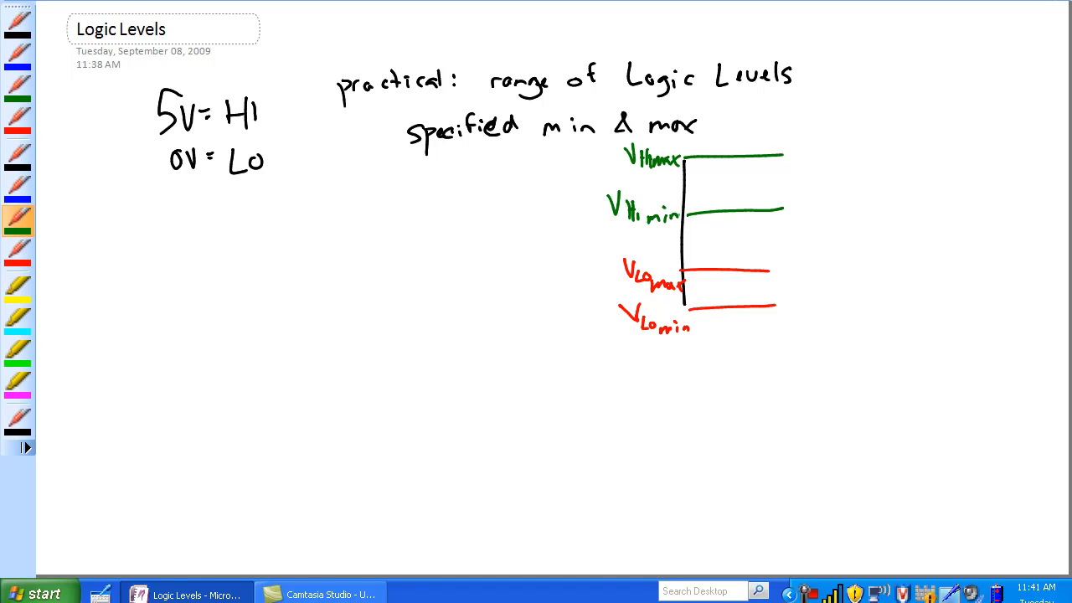
{"action": "left_click", "coordinate": [17, 158]}
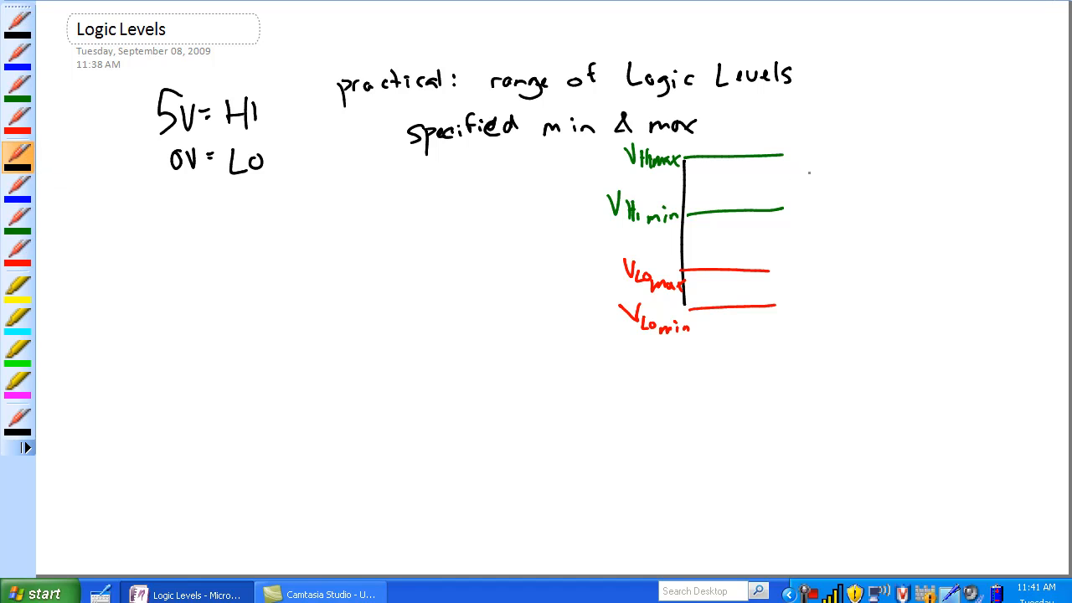
{"action": "left_click_drag", "start_coordinate": [799, 159], "coordinate": [800, 213]}
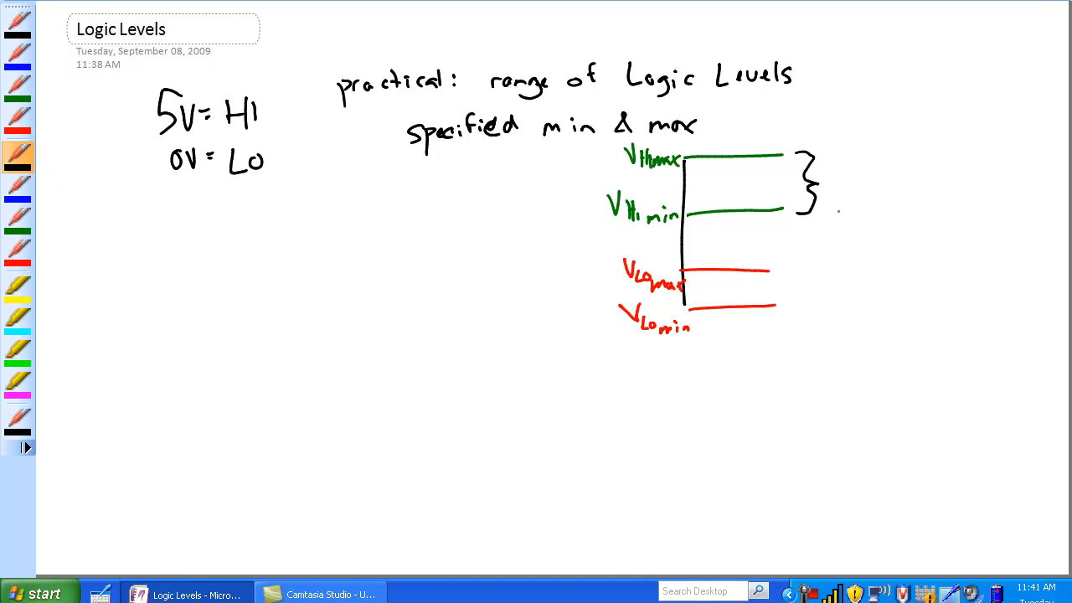
{"action": "type", "text": "HI"}
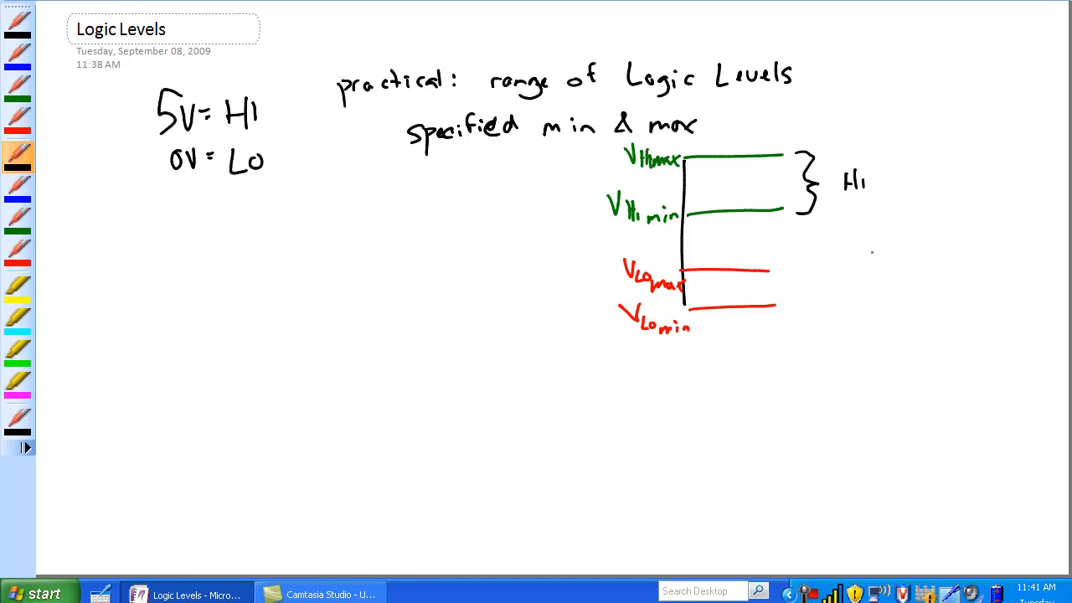
{"action": "left_click_drag", "start_coordinate": [792, 268], "coordinate": [858, 302]}
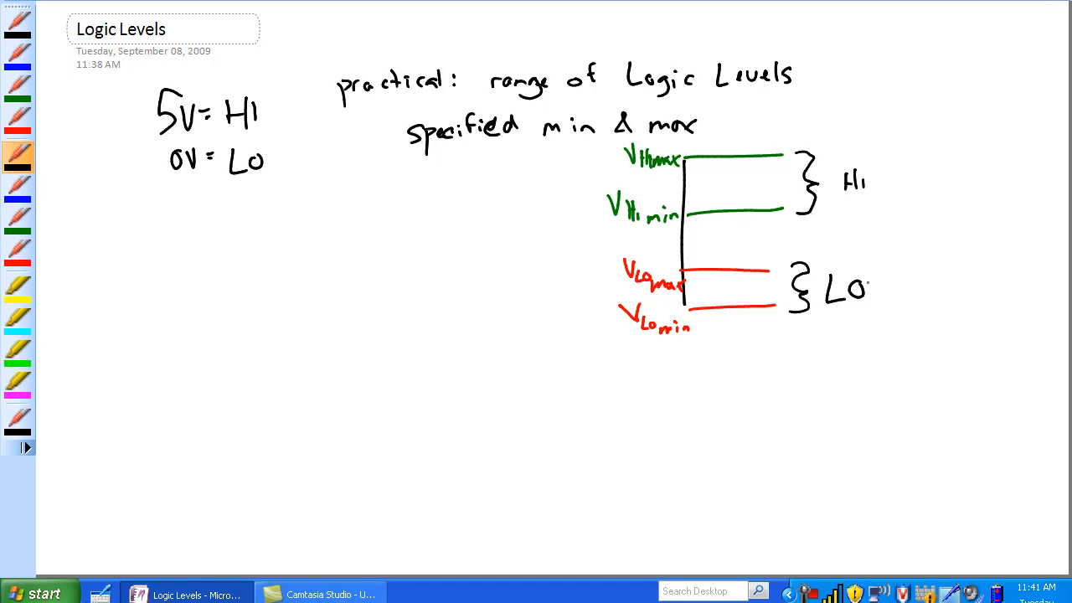
Sketch a second graph with a red VLmax line inside the green high range
{"action": "left_click_drag", "start_coordinate": [383, 219], "coordinate": [383, 327]}
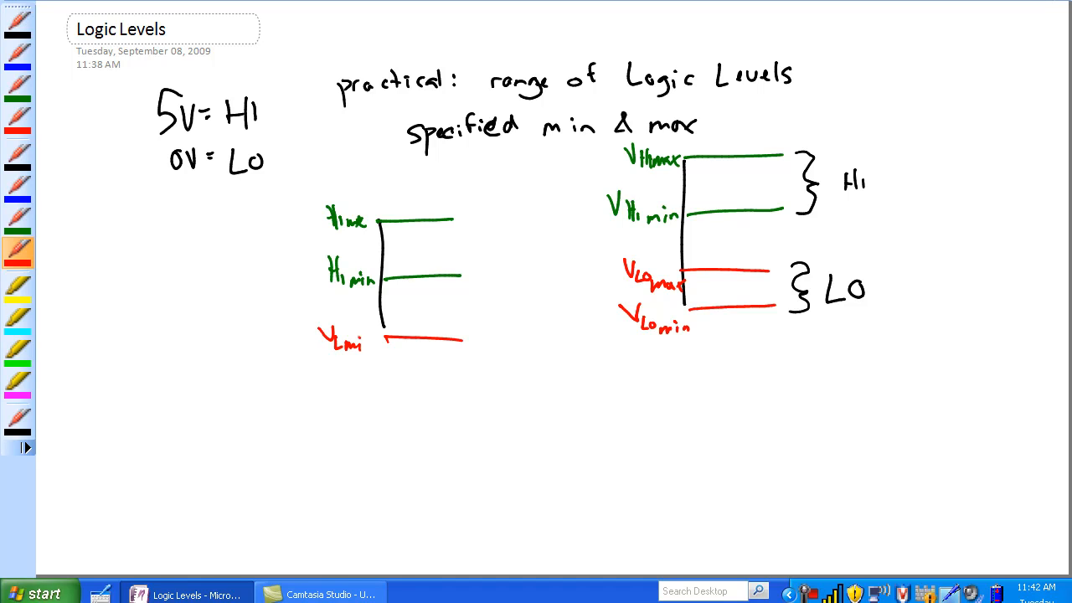
{"action": "left_click_drag", "start_coordinate": [385, 257], "coordinate": [464, 255]}
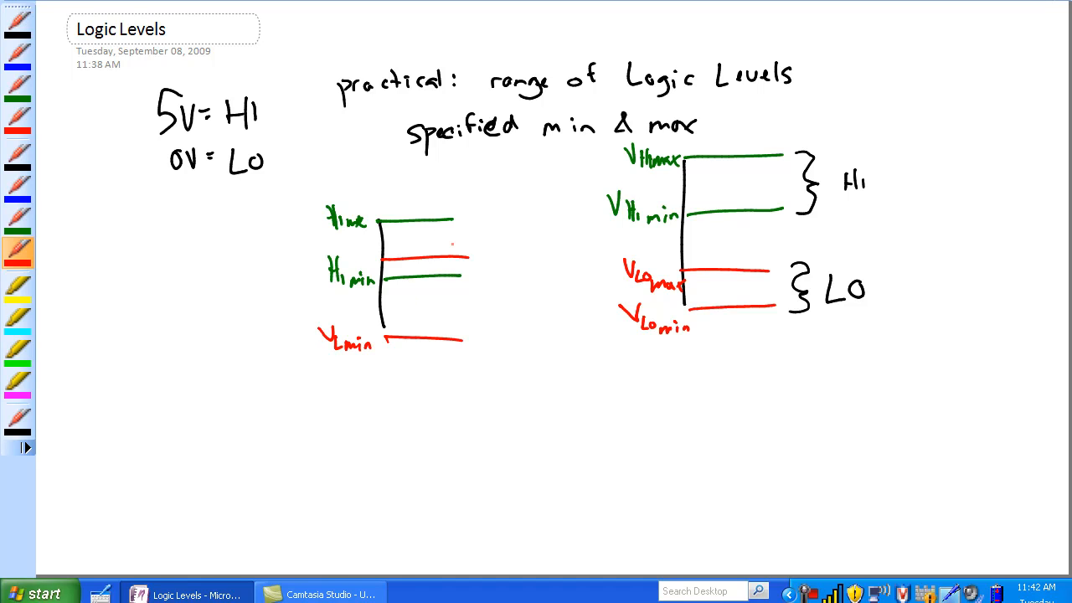
{"action": "left_click_drag", "start_coordinate": [343, 264], "coordinate": [352, 251]}
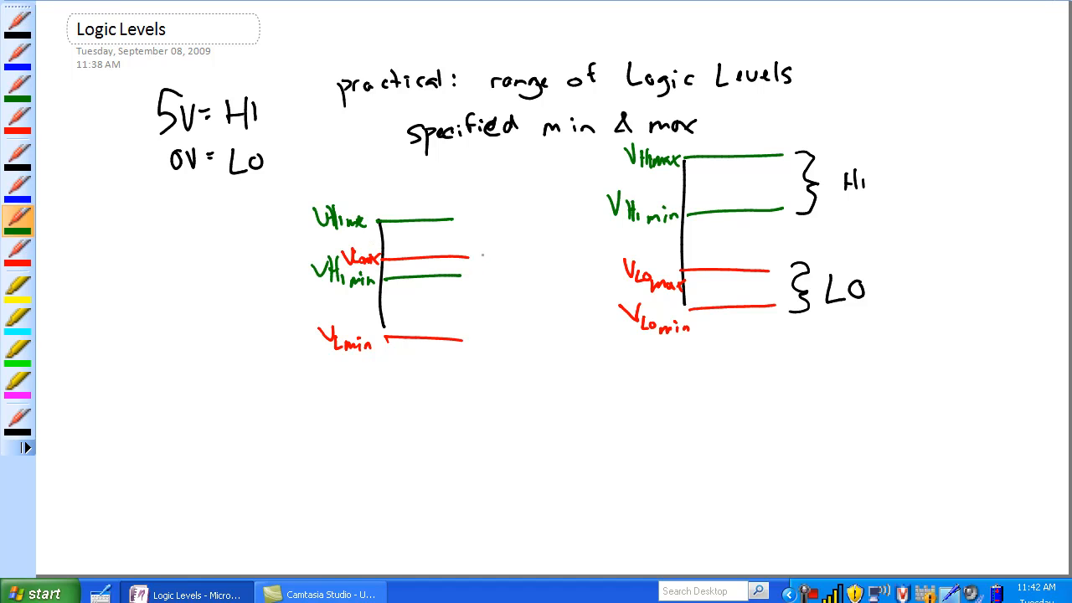
Bracket its ranges, cross it out with an X, and underline the correct graph
{"action": "left_click_drag", "start_coordinate": [477, 221], "coordinate": [498, 251]}
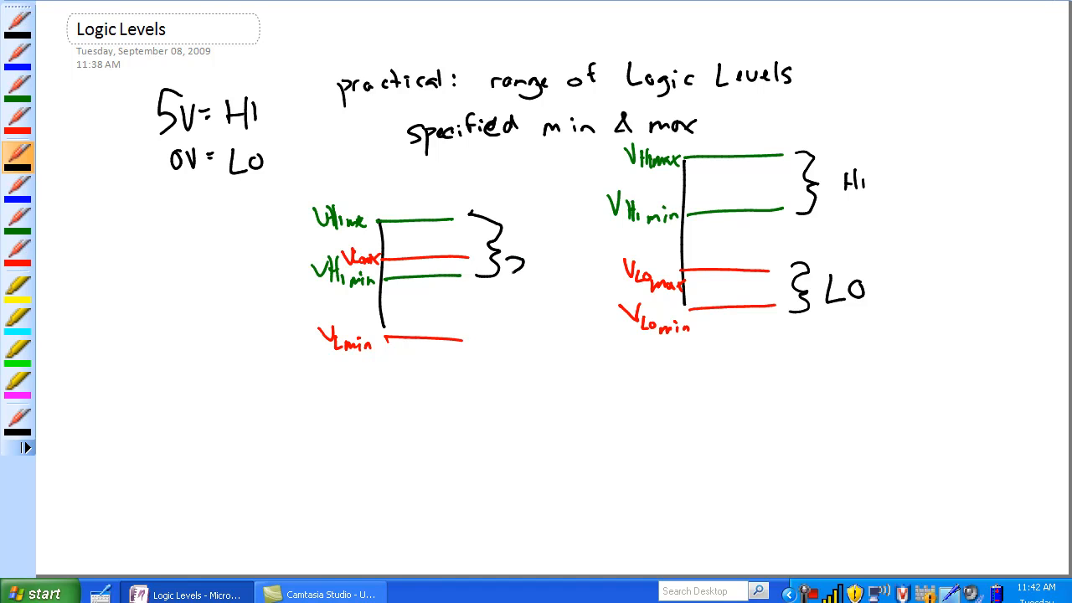
{"action": "left_click_drag", "start_coordinate": [368, 168], "coordinate": [506, 377]}
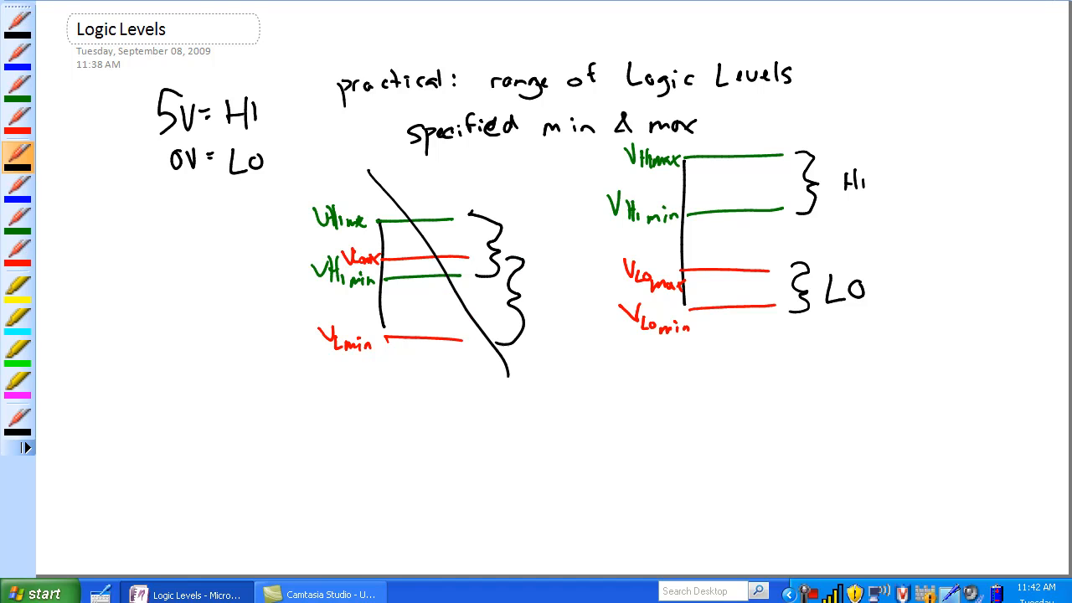
{"action": "left_click_drag", "start_coordinate": [518, 164], "coordinate": [344, 381]}
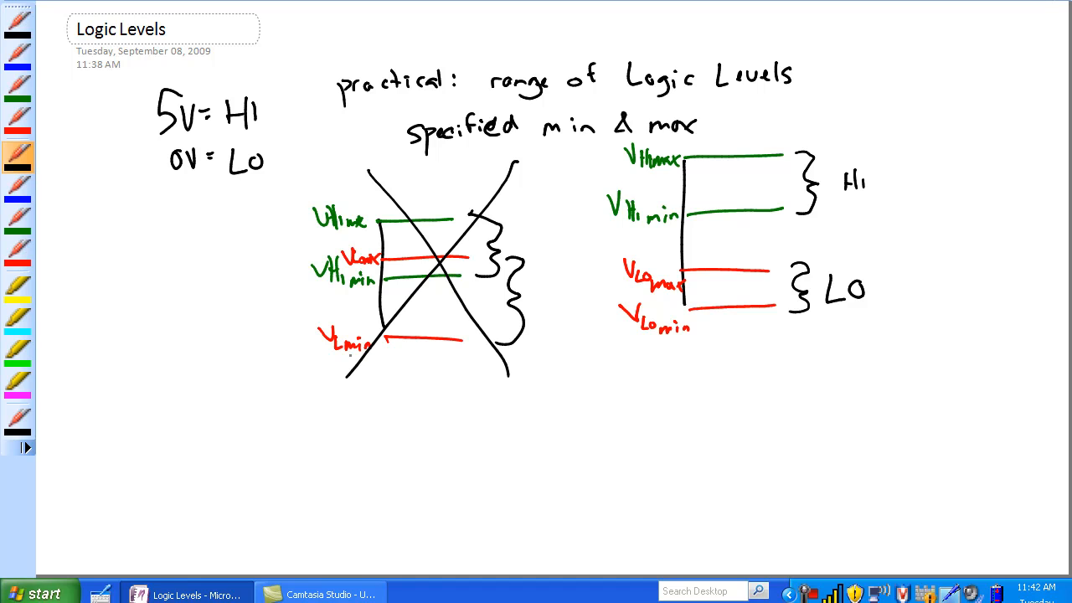
{"action": "left_click_drag", "start_coordinate": [628, 358], "coordinate": [929, 325]}
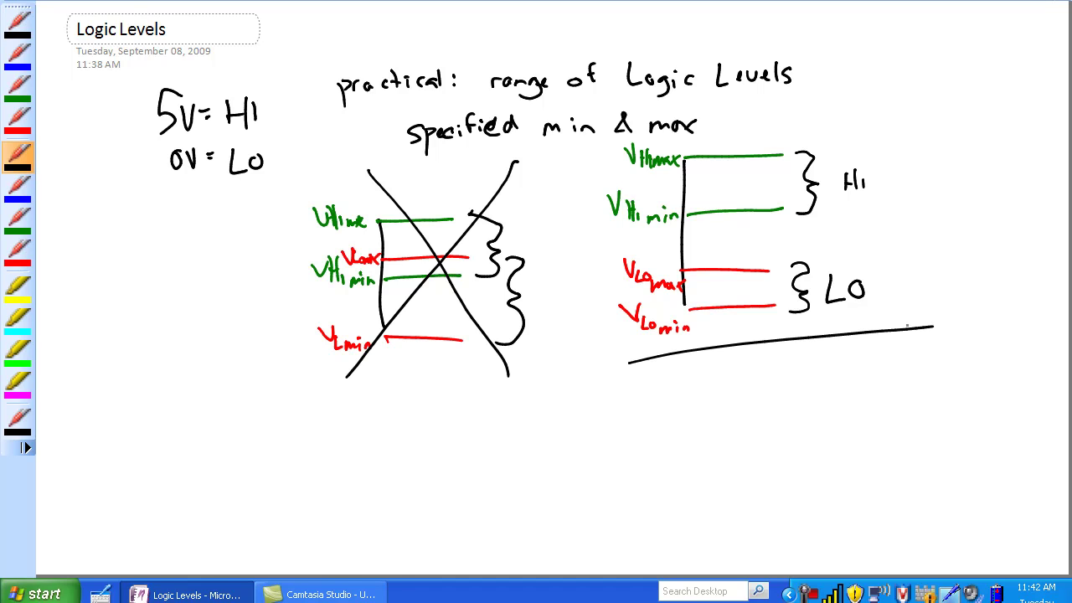
Draw a second underline beneath the correct voltage-level graph
{"action": "left_click_drag", "start_coordinate": [632, 369], "coordinate": [925, 347]}
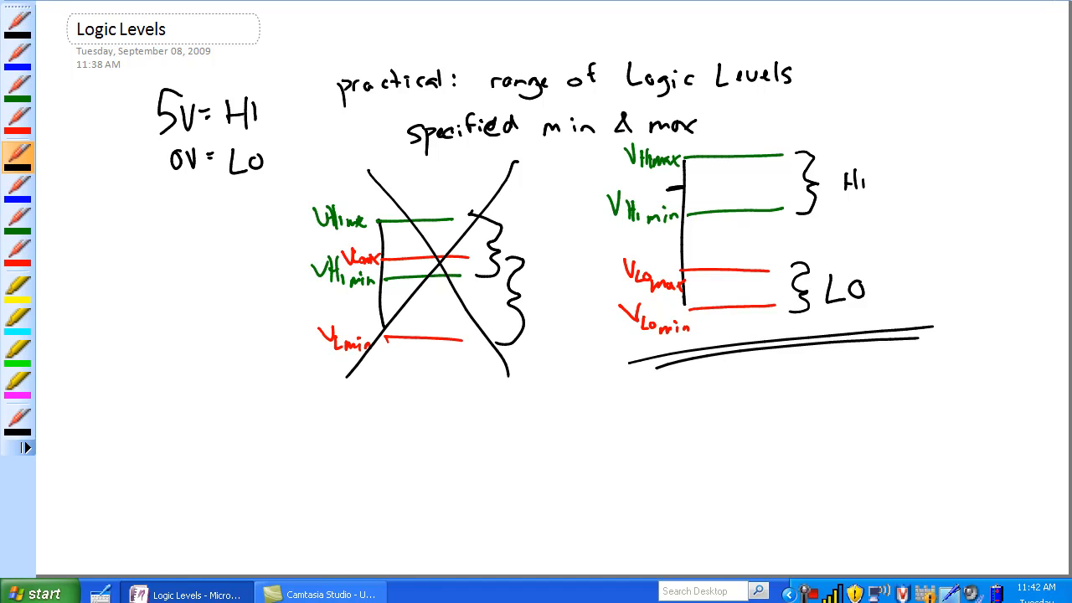
{"action": "mouse_move", "coordinate": [674, 293]}
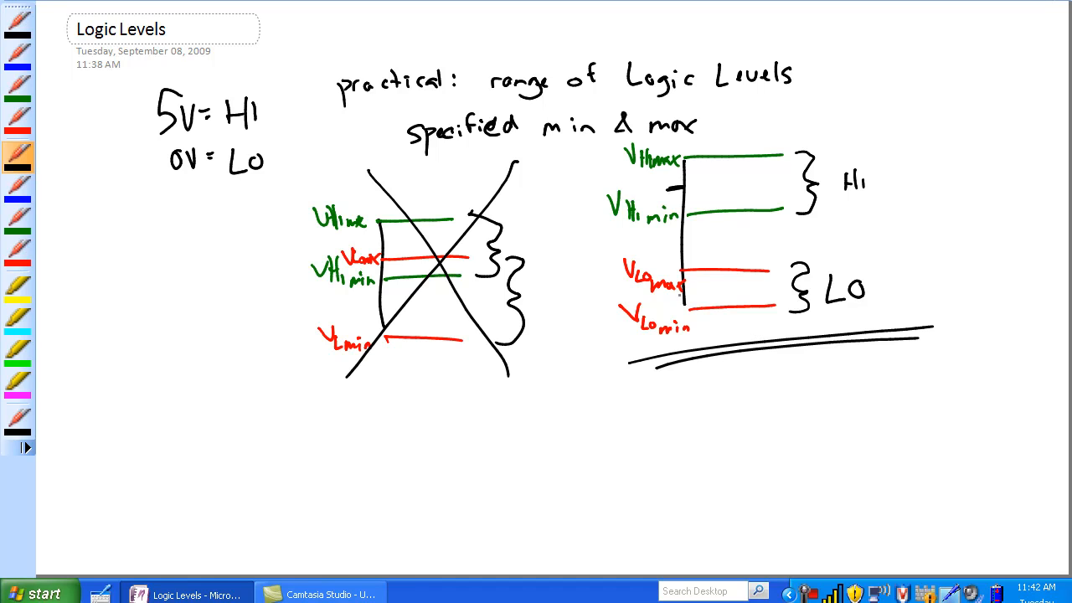
{"action": "mouse_move", "coordinate": [711, 290]}
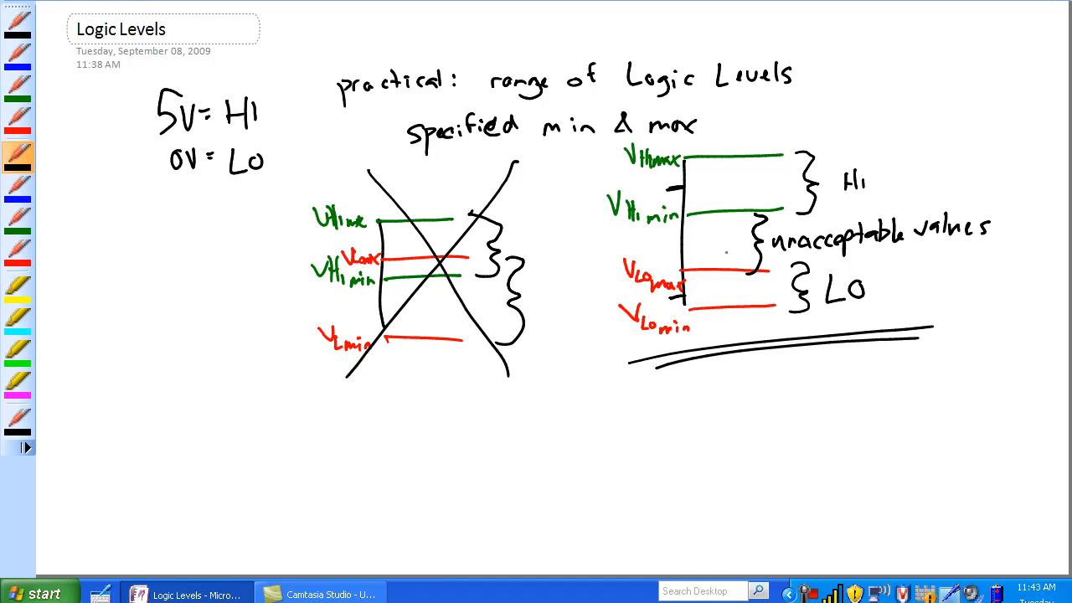
Handwrite TTL under the crossed-out graph, levels 5V=, 2V=, .8V=, 0V=, and an X in the gap
{"action": "left_click_drag", "start_coordinate": [459, 410], "coordinate": [502, 402]}
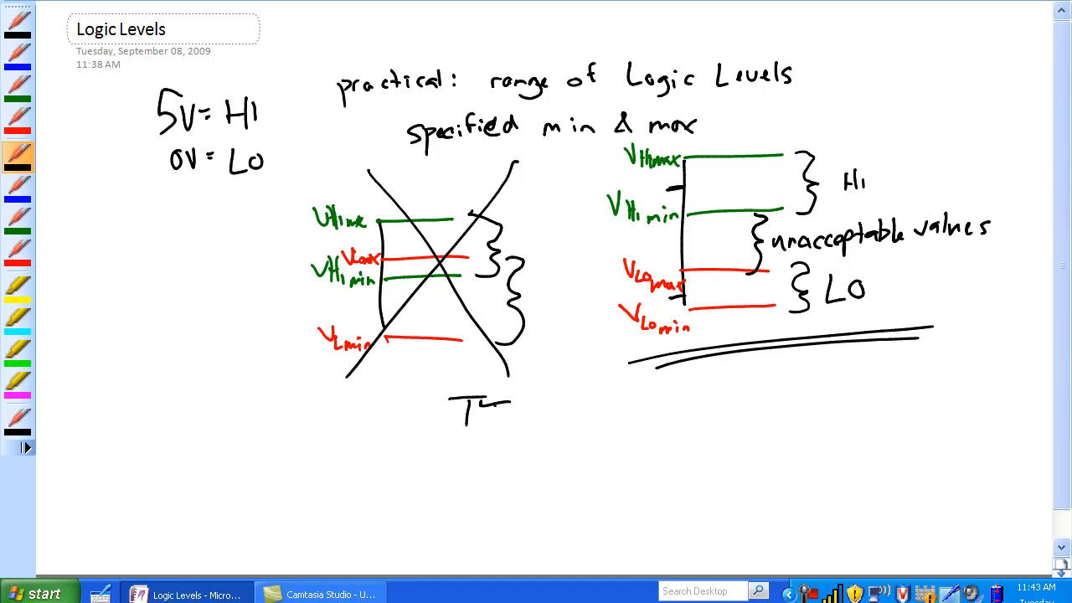
{"action": "type", "text": "TL"}
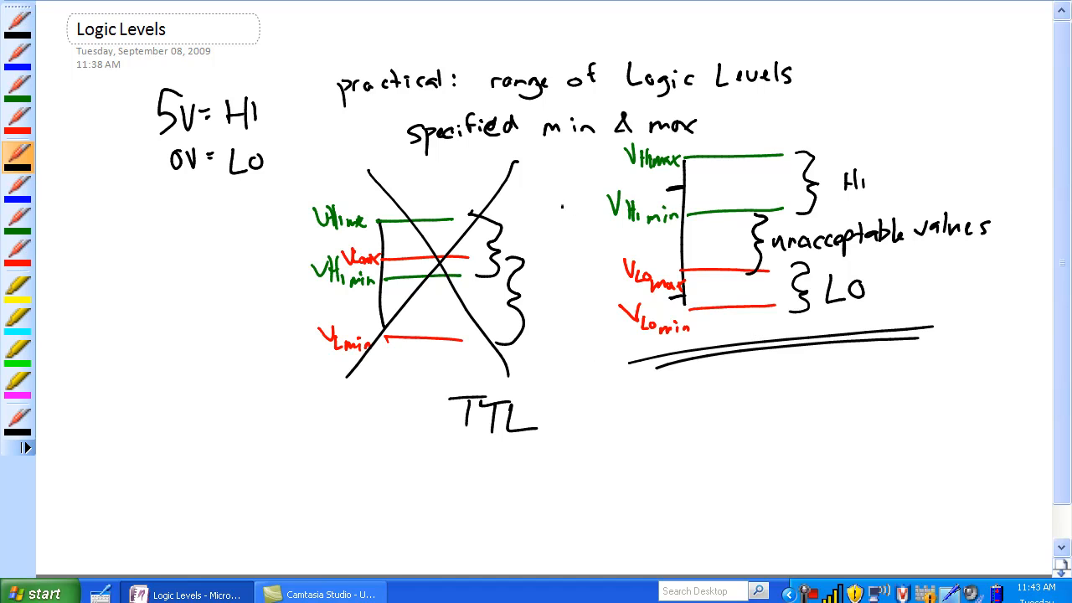
{"action": "type", "text": "2V="}
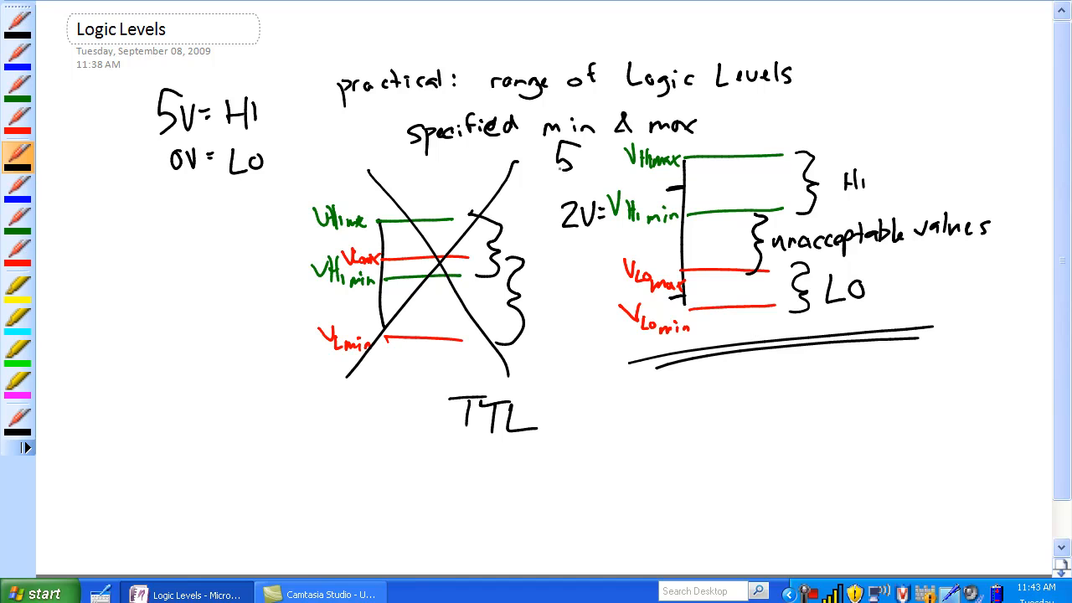
{"action": "type", "text": "5V="}
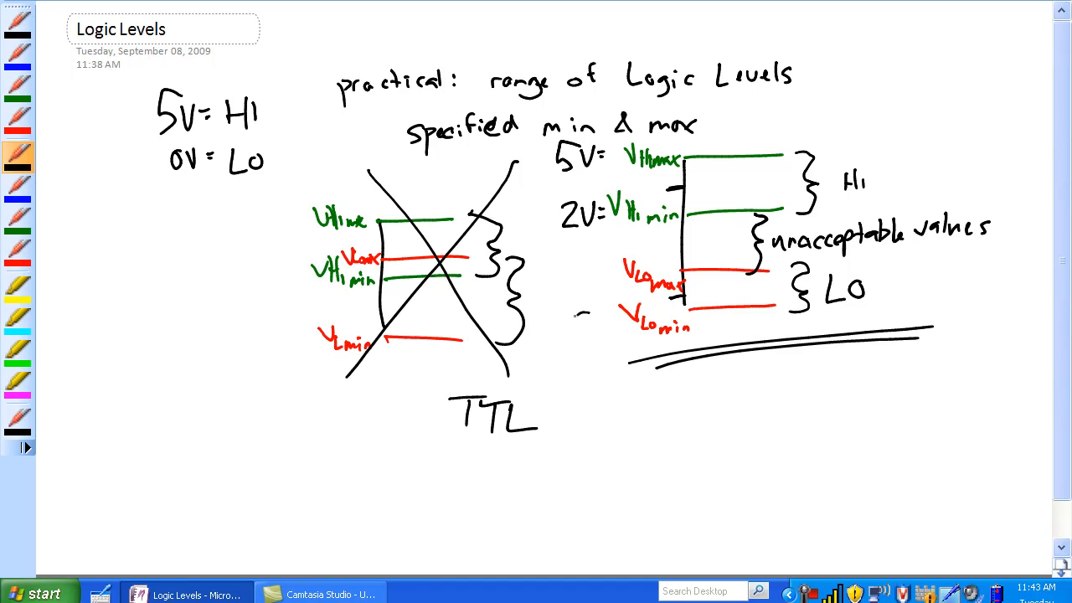
{"action": "type", "text": "0V="}
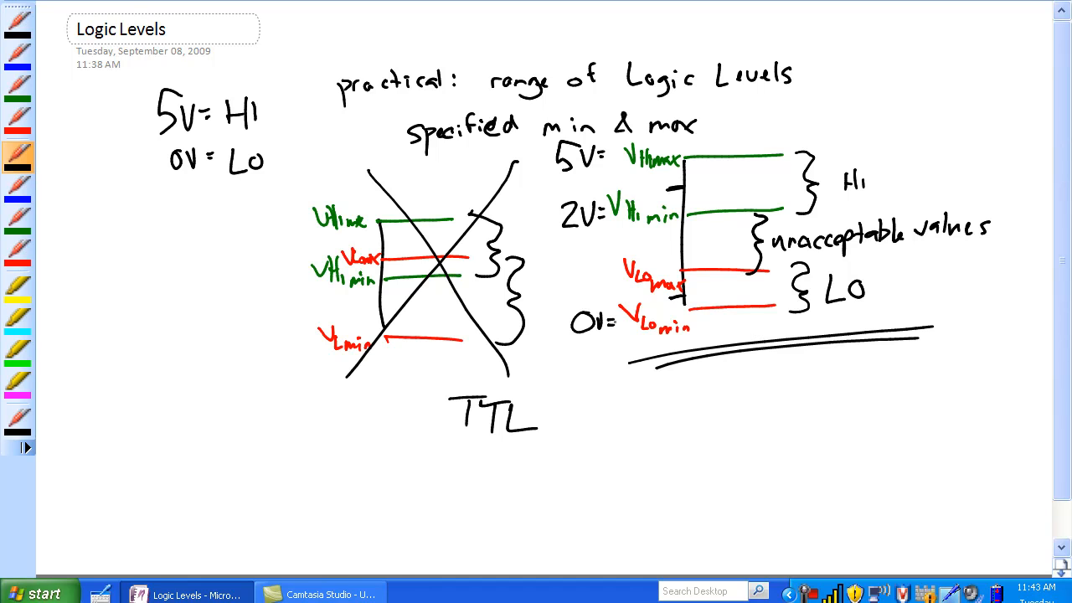
{"action": "type", "text": ".S"}
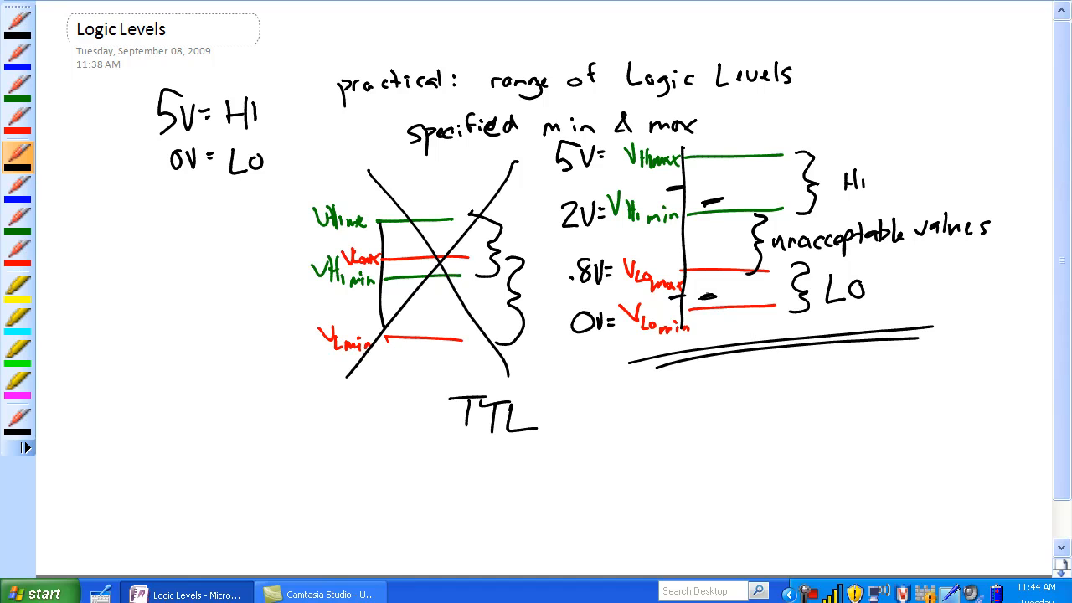
{"action": "left_click_drag", "start_coordinate": [703, 238], "coordinate": [725, 255]}
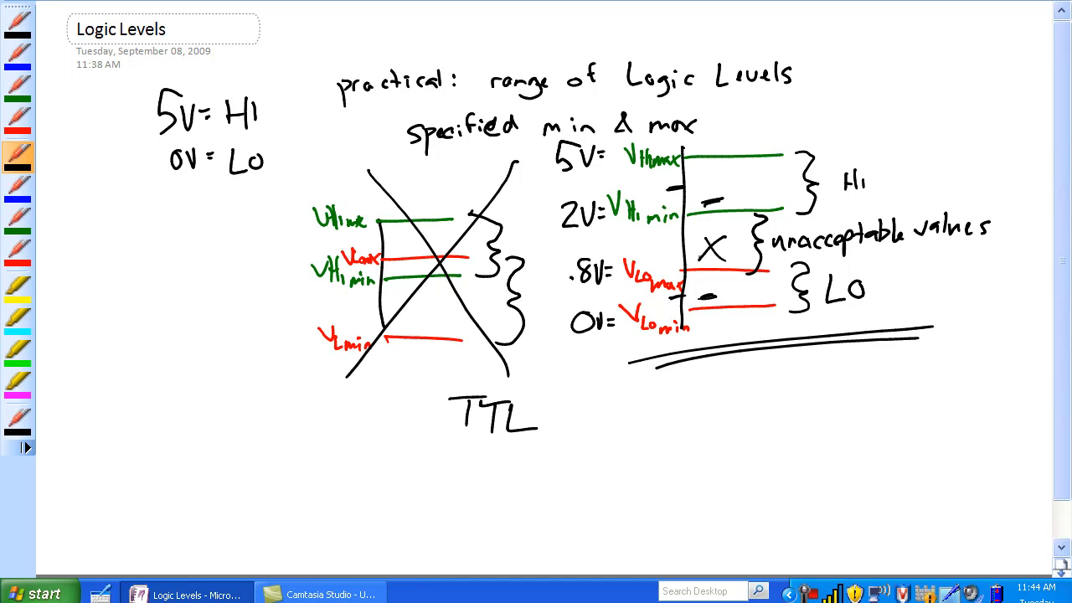